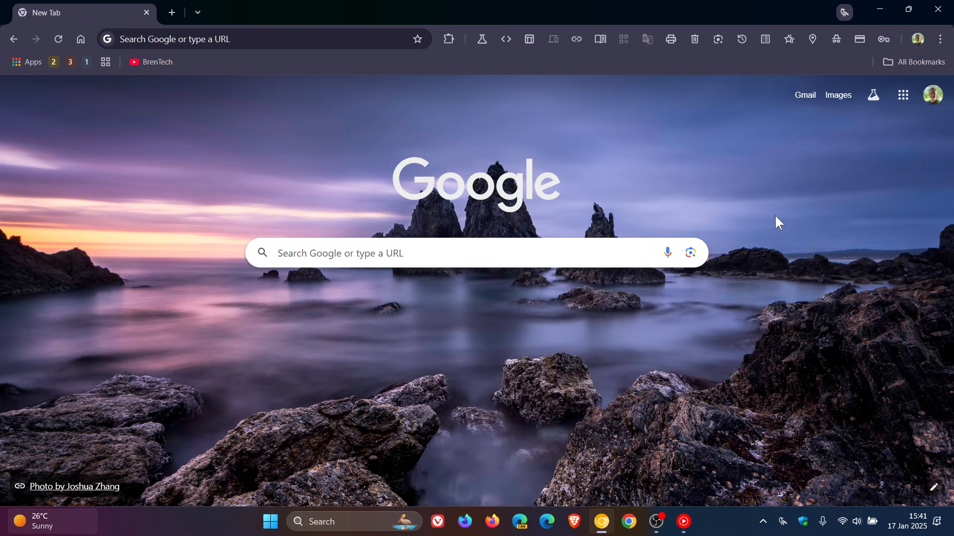
Step: Open and dismiss the profile menu, then enter 'cfglic' in the address bar
left_click(918, 39)
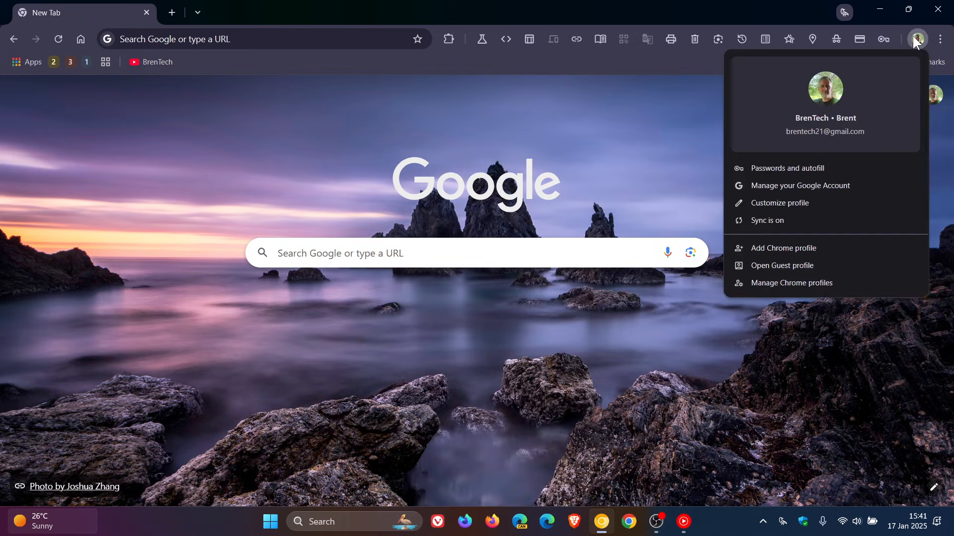
mouse_move(809, 342)
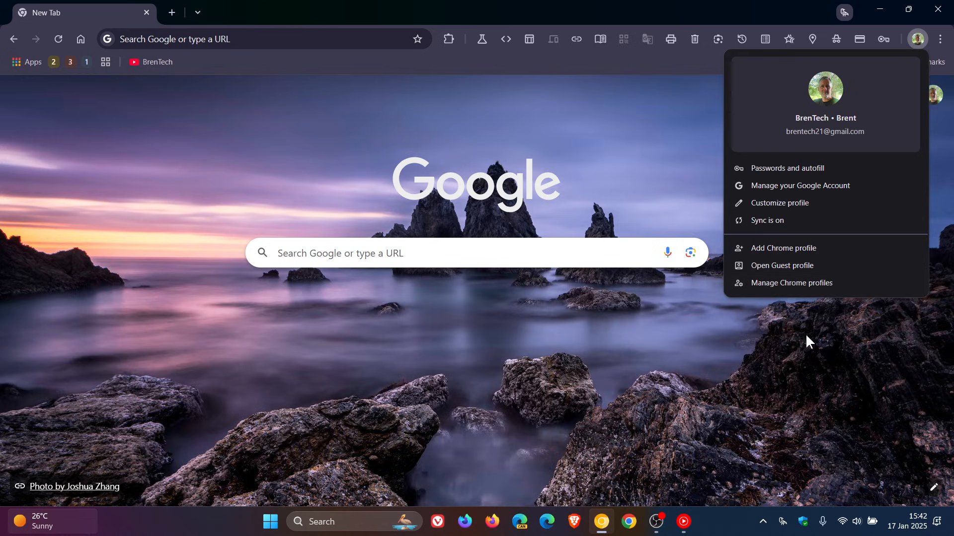
left_click(724, 388)
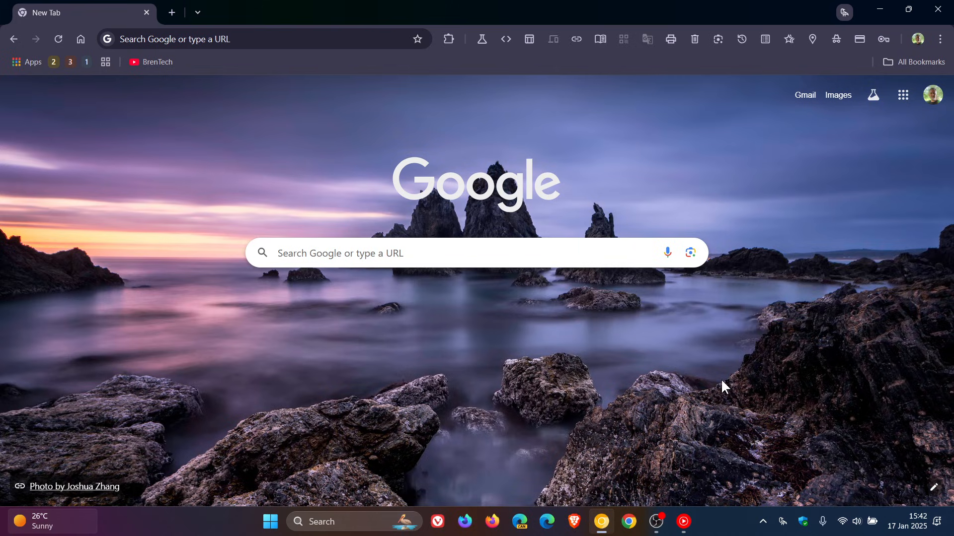
left_click(243, 39)
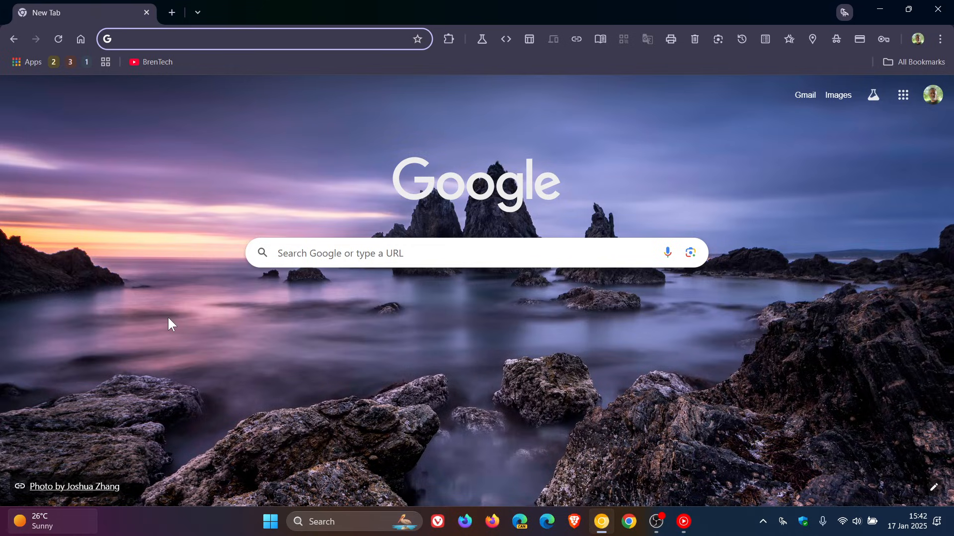
type("cf")
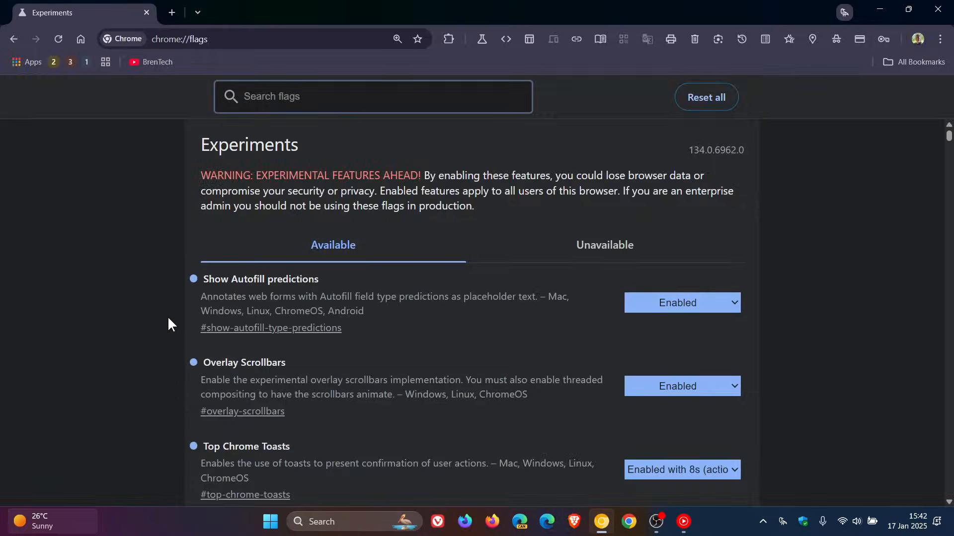
type("g")
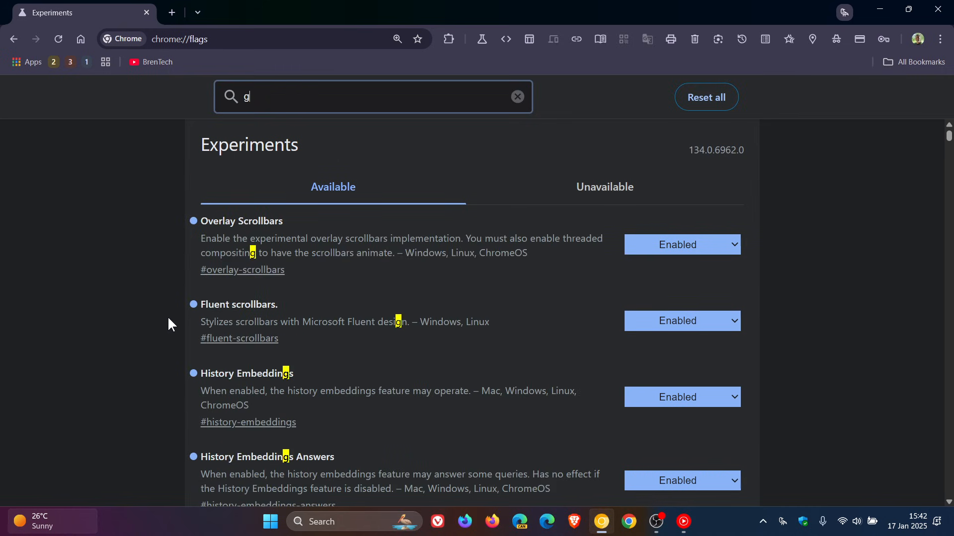
type("lic")
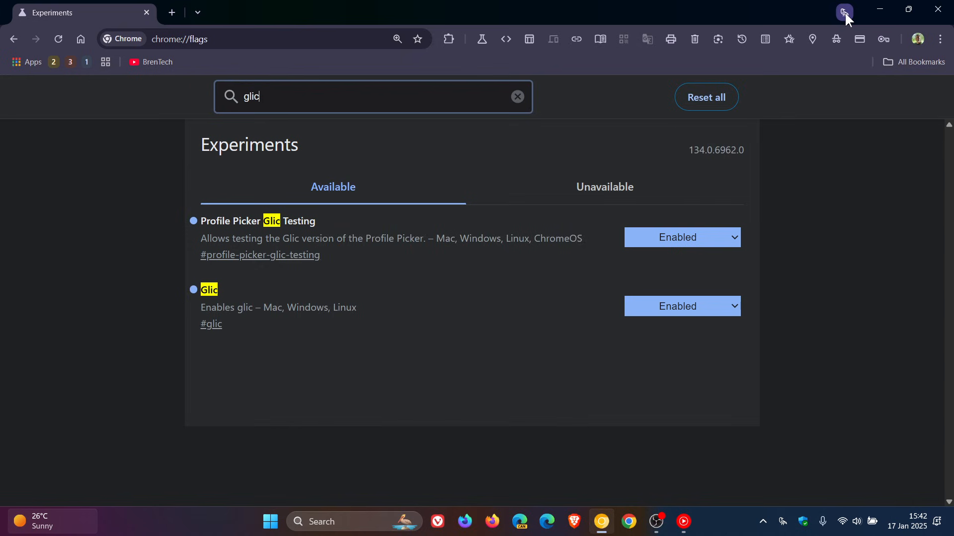
mouse_move(878, 149)
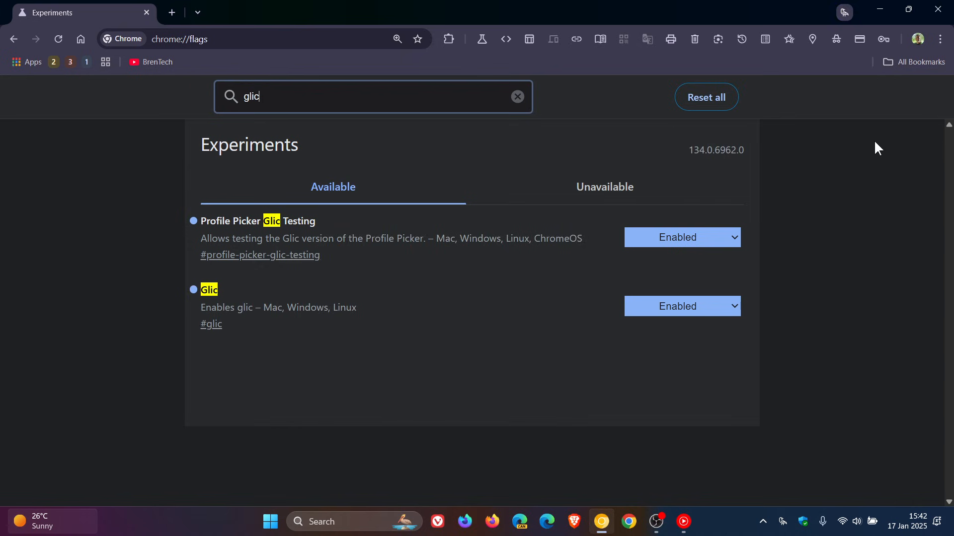
mouse_move(782, 521)
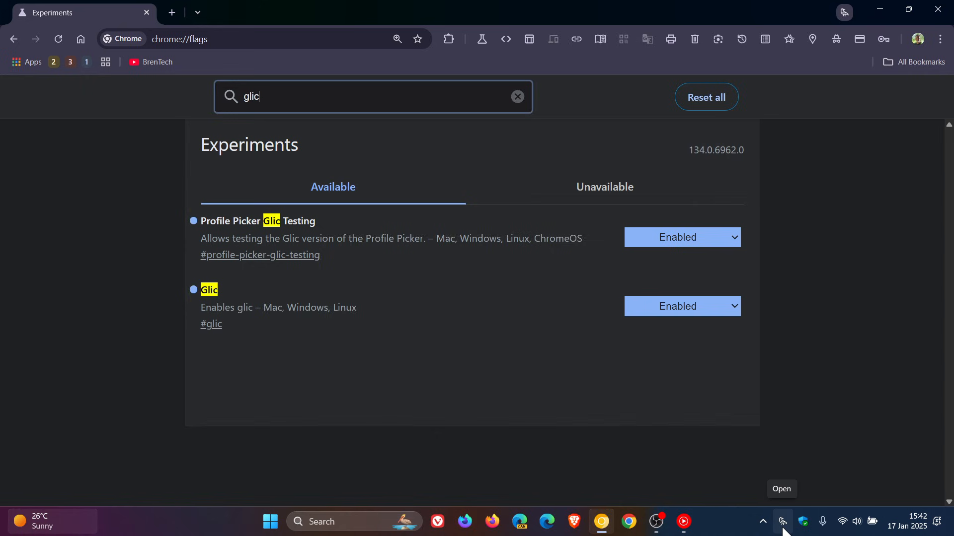
mouse_move(864, 352)
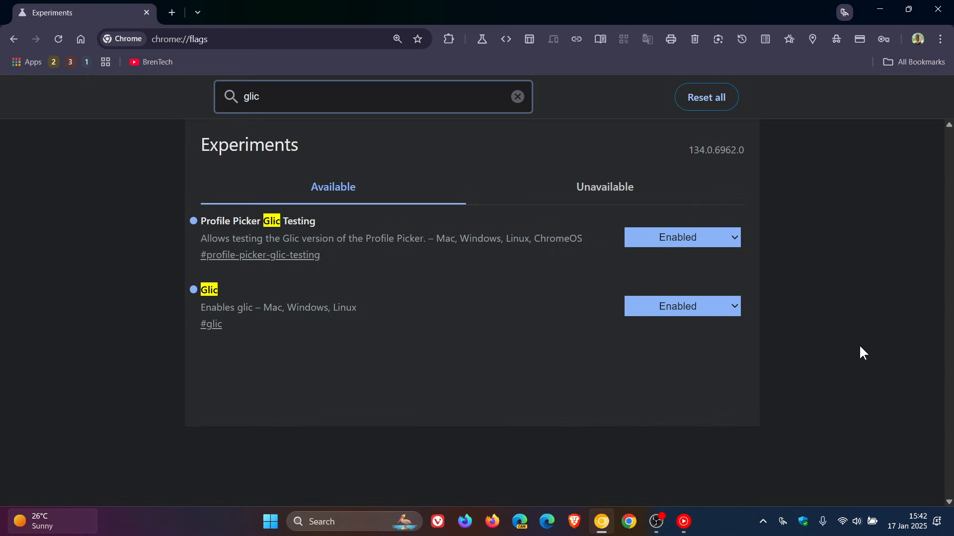
mouse_move(185, 209)
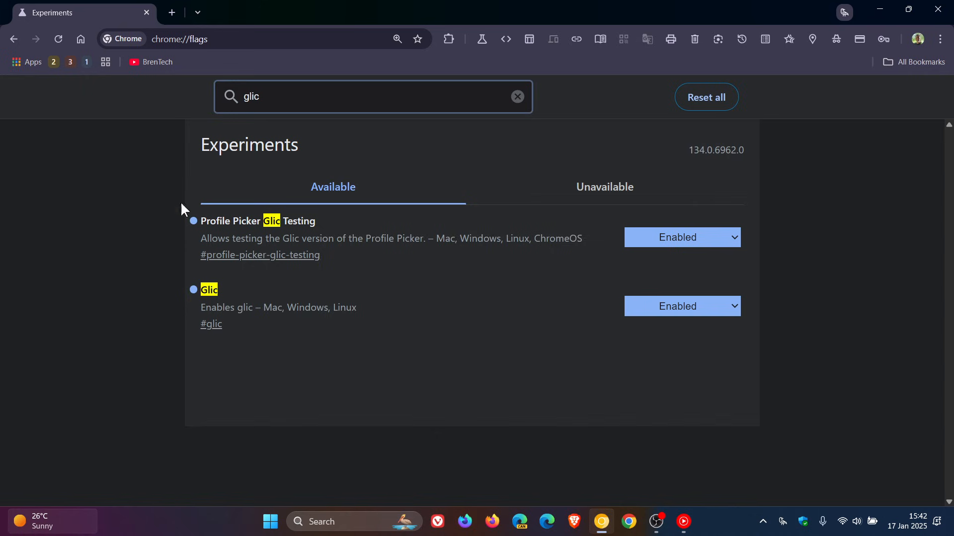
mouse_move(396, 216)
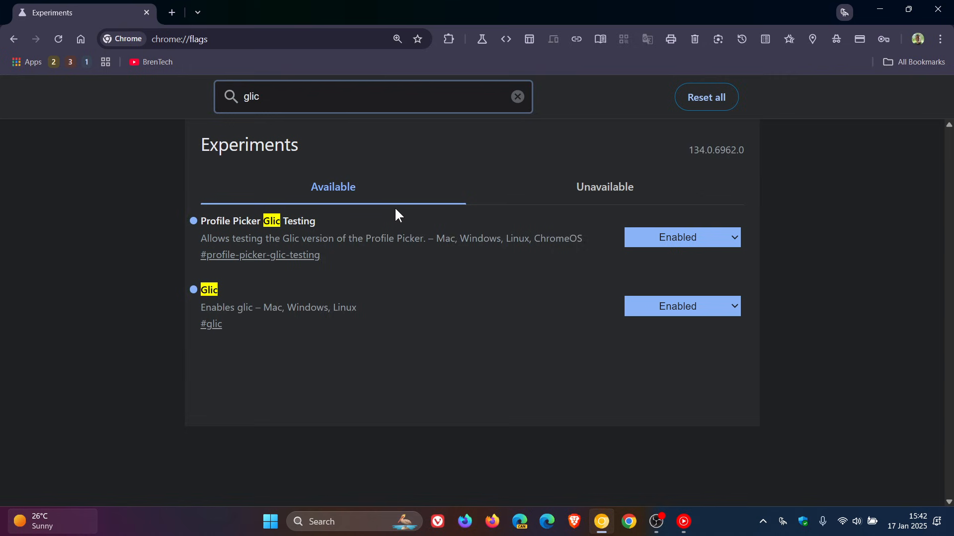
mouse_move(322, 270)
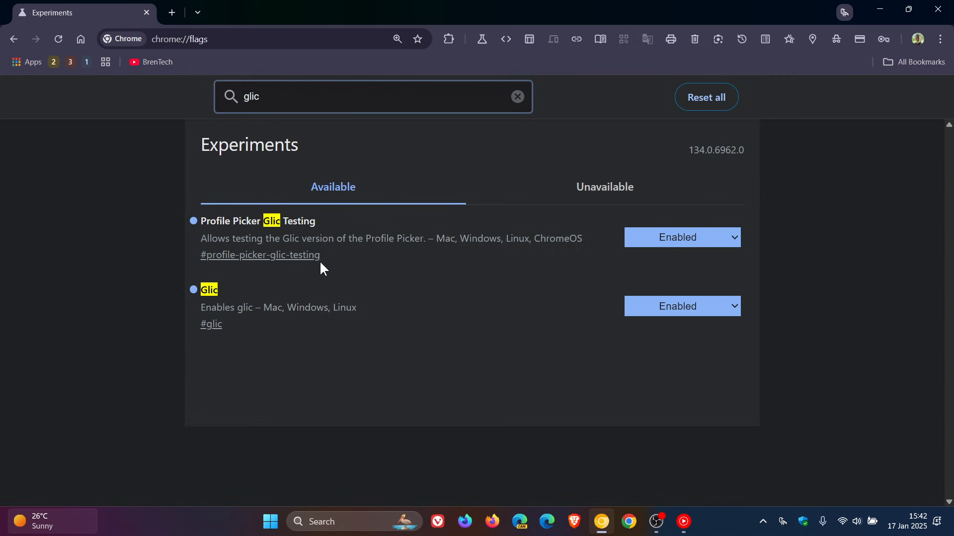
mouse_move(346, 265)
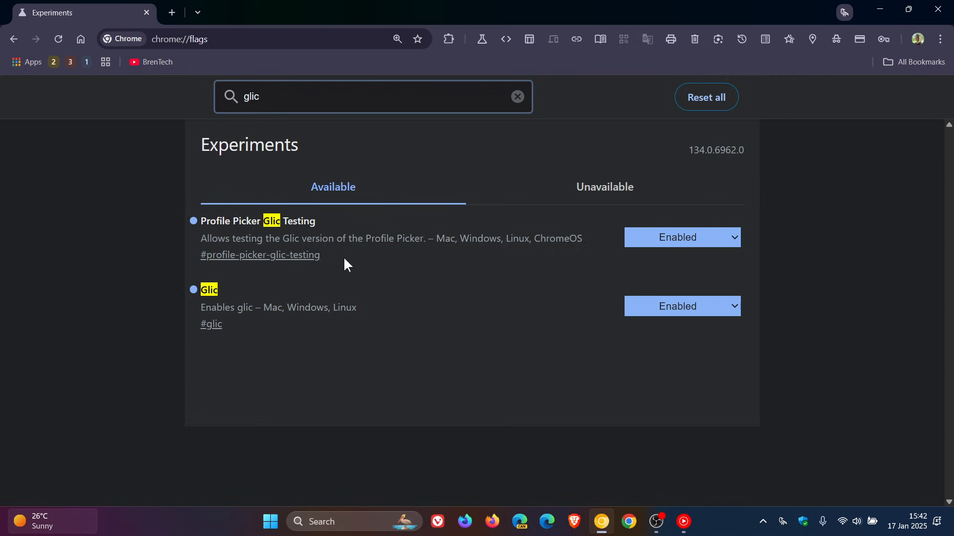
mouse_move(426, 268)
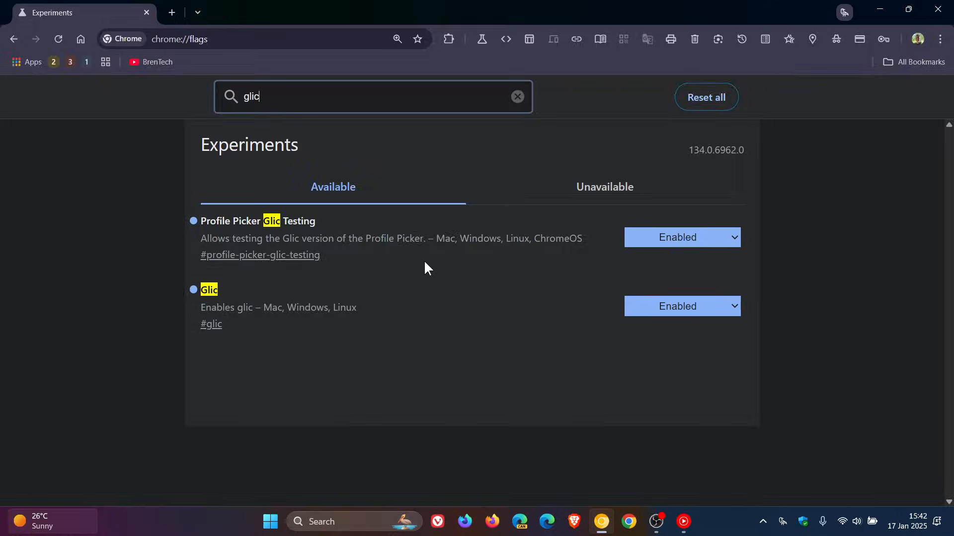
mouse_move(80, 39)
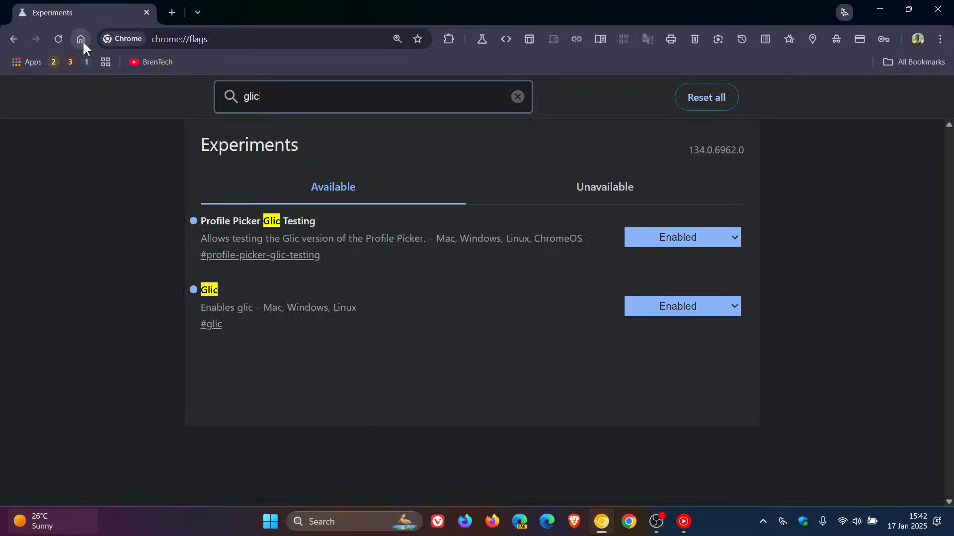
Step: From the new tab page, open the profile menu and pick the listed profile for Glic
left_click(80, 39)
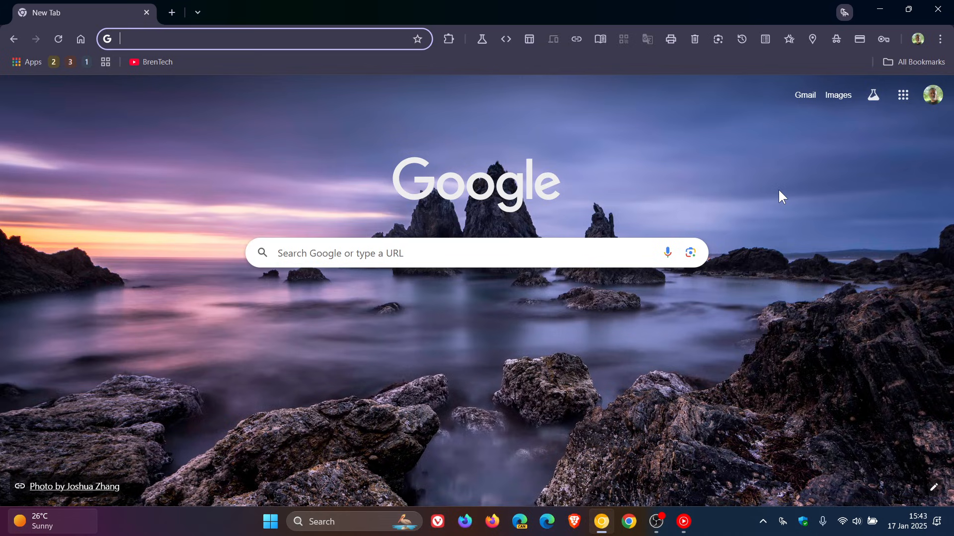
left_click(918, 39)
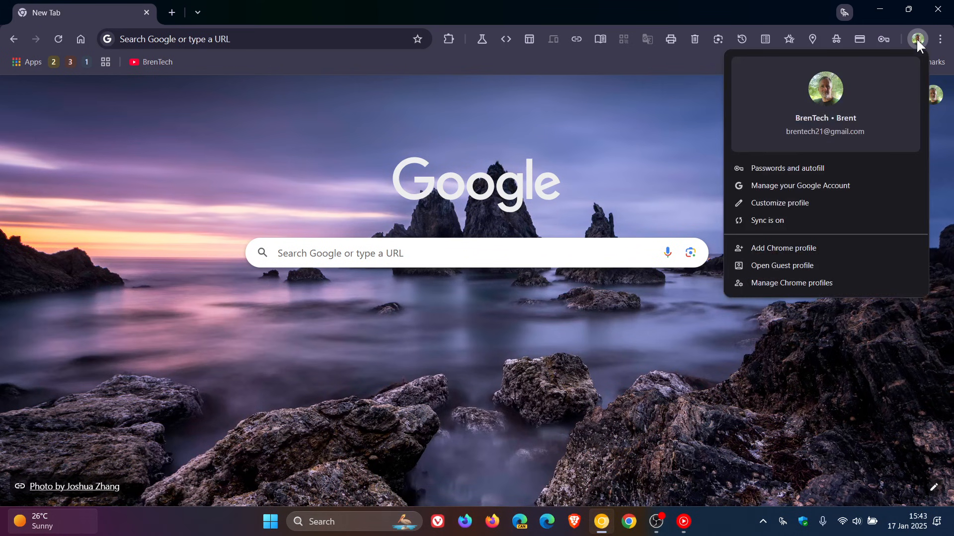
mouse_move(815, 283)
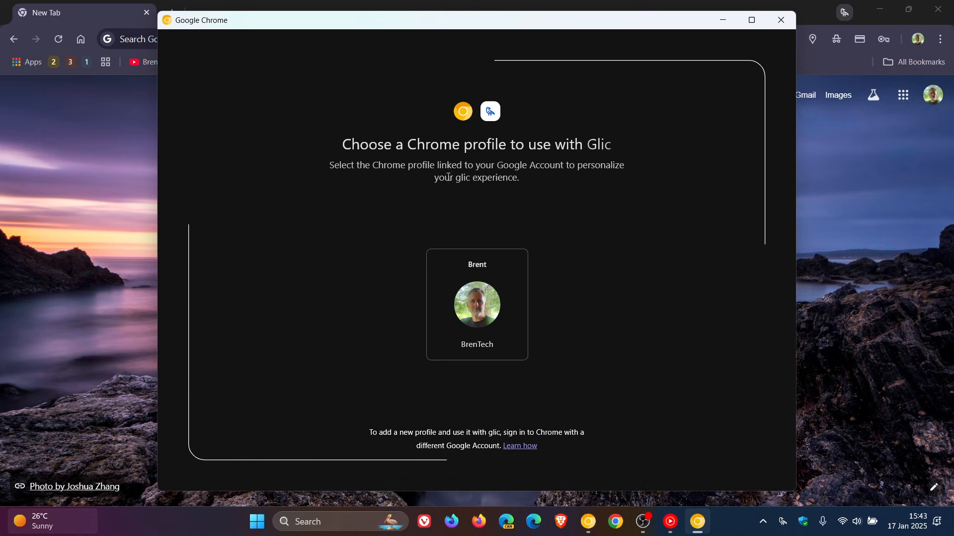
mouse_move(645, 184)
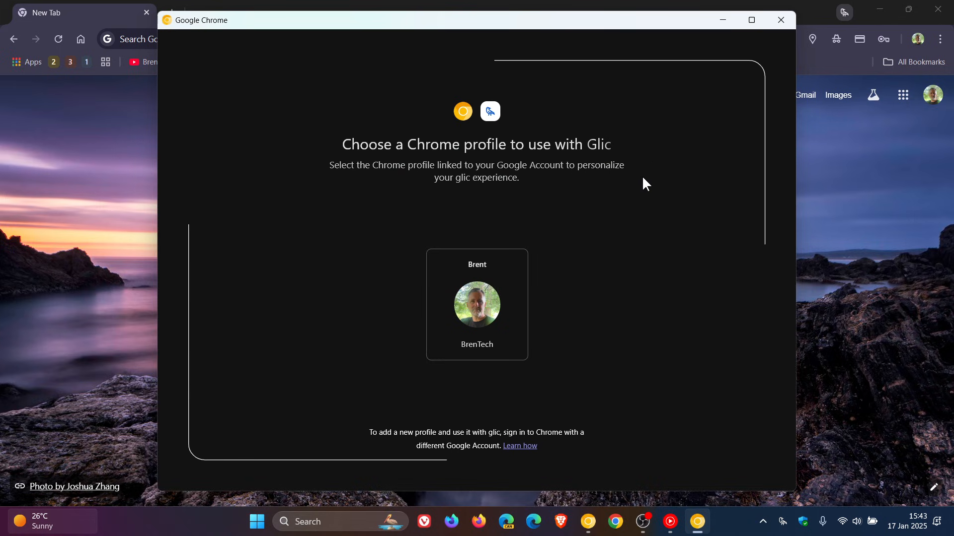
mouse_move(543, 201)
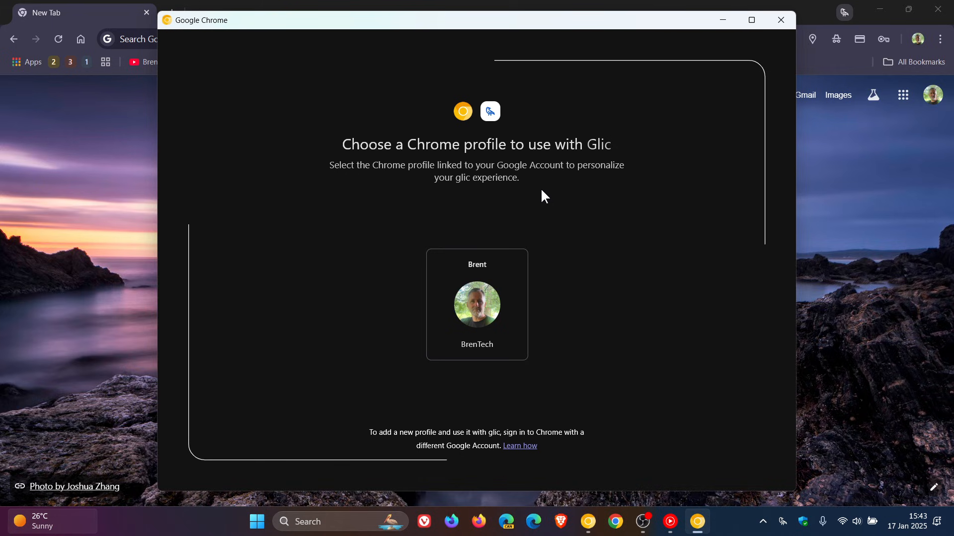
mouse_move(605, 439)
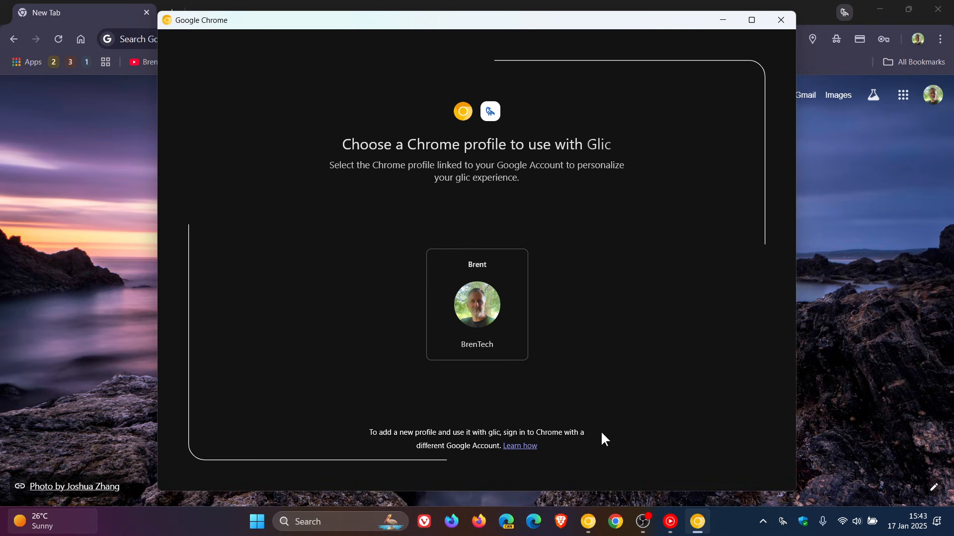
mouse_move(705, 304)
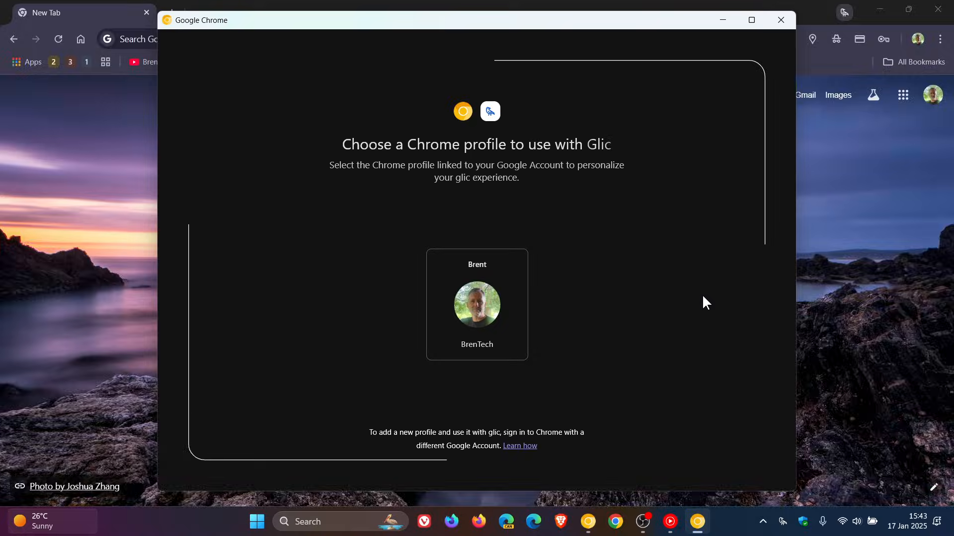
left_click(476, 304)
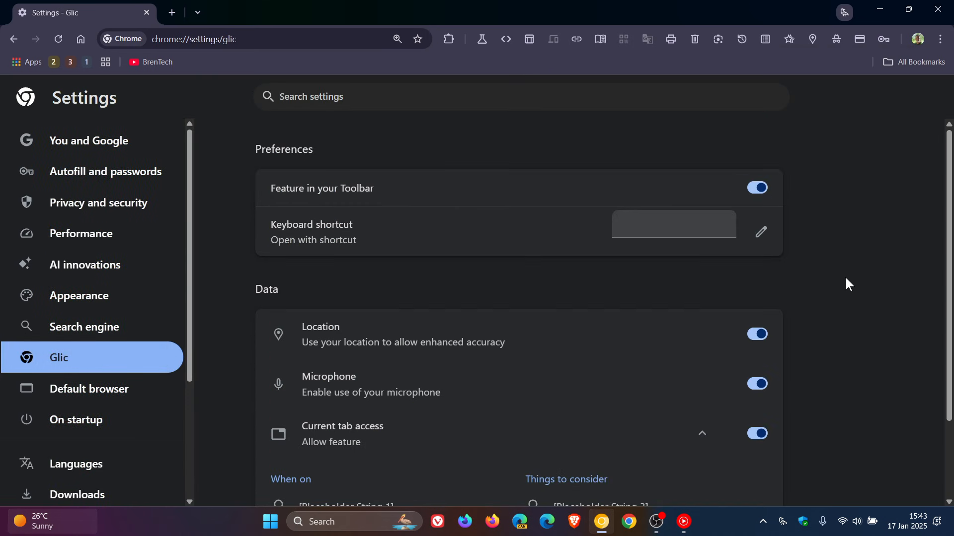
Step: Scroll down through Glic's Preferences and Data sections, then back to the top
scroll("down", 3)
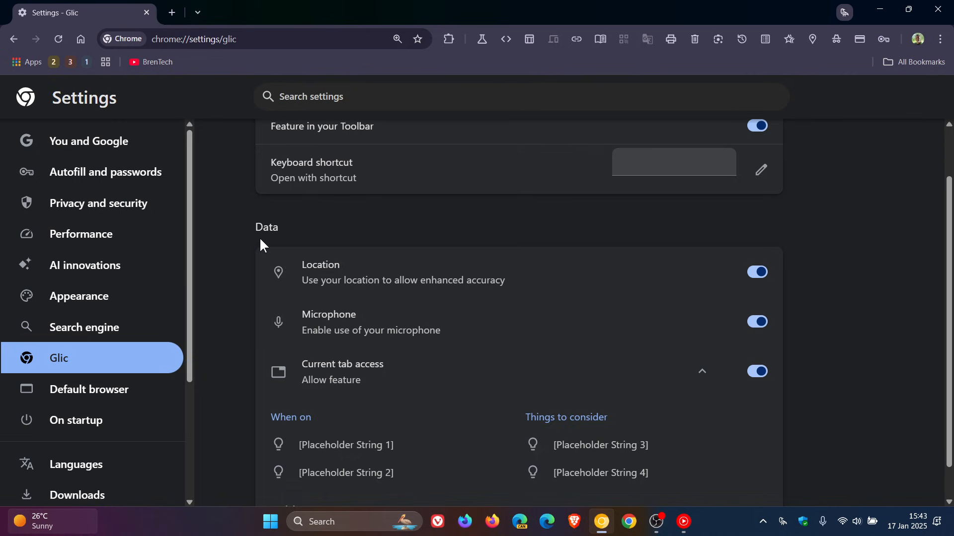
mouse_move(620, 272)
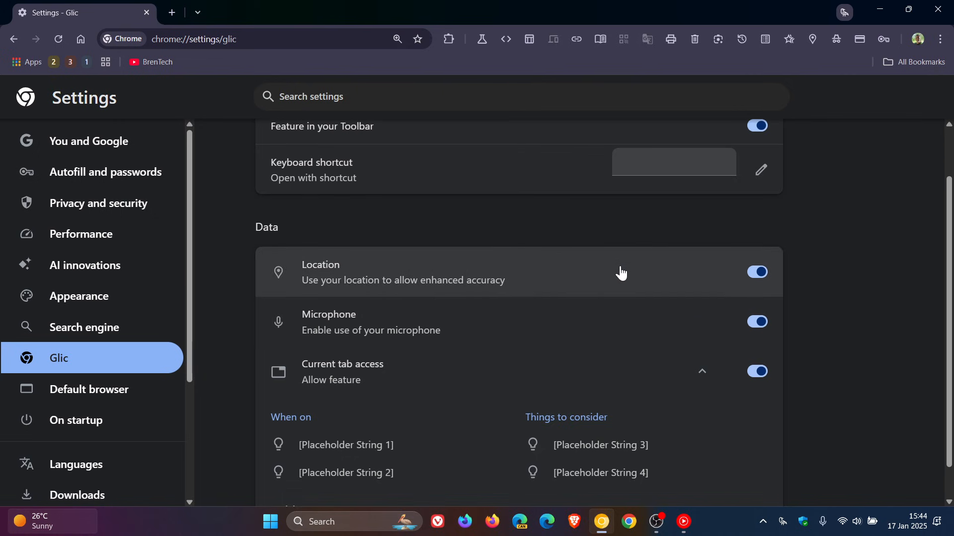
mouse_move(666, 333)
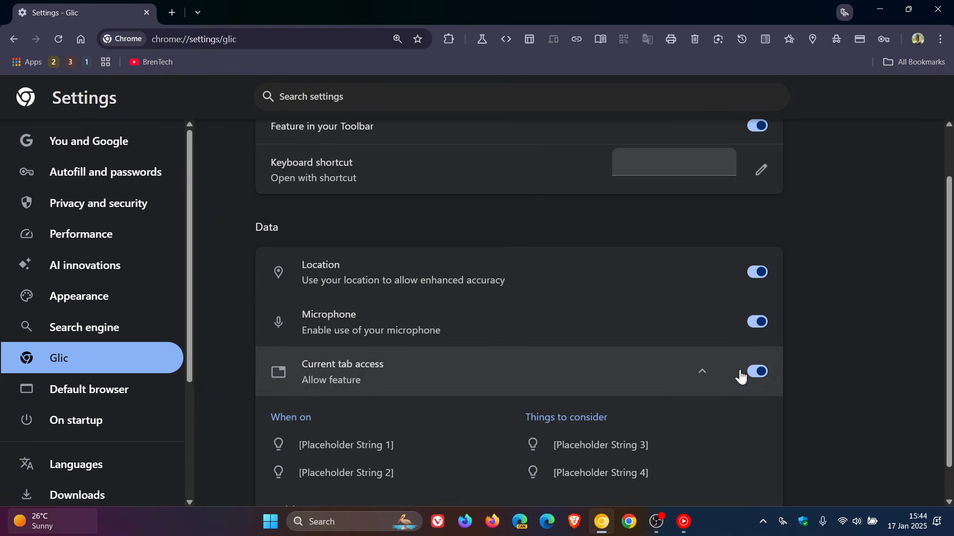
mouse_move(834, 366)
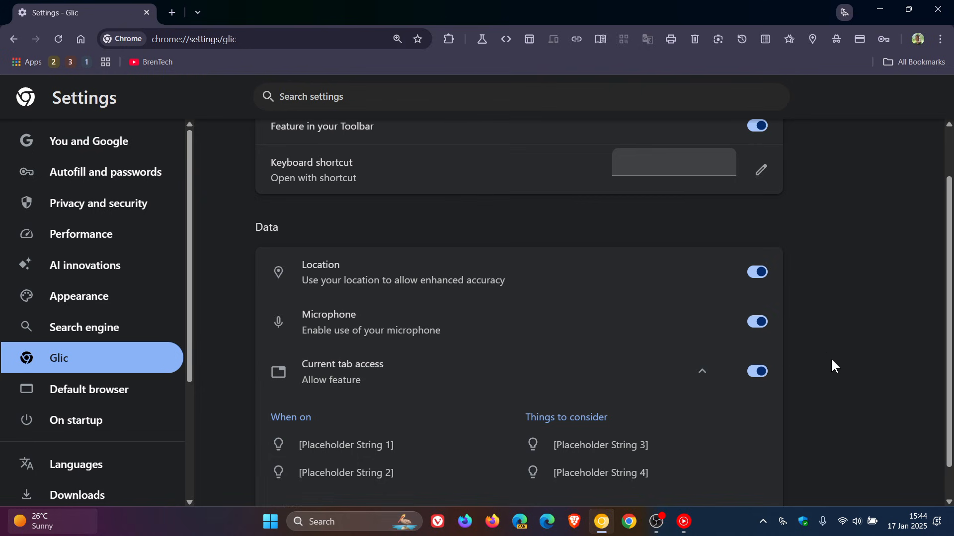
mouse_move(344, 425)
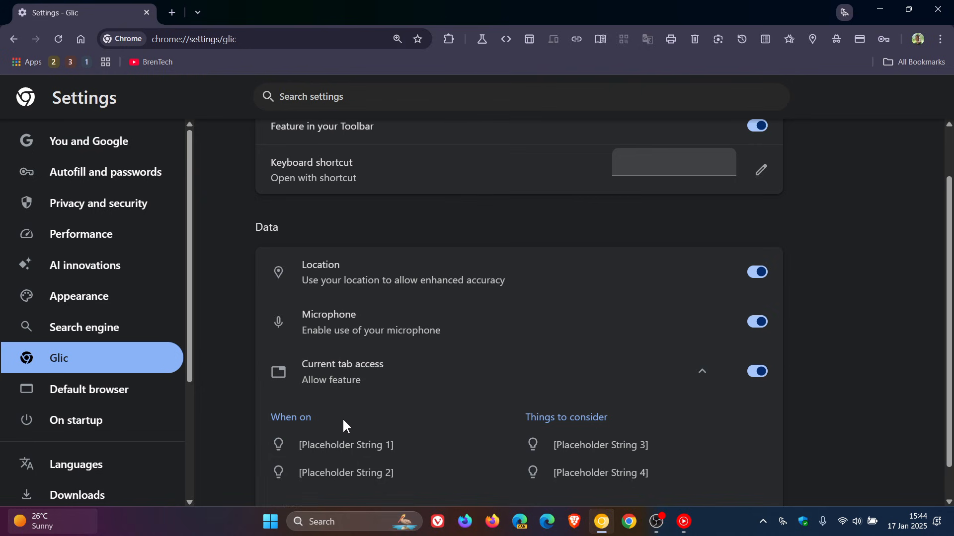
mouse_move(888, 331)
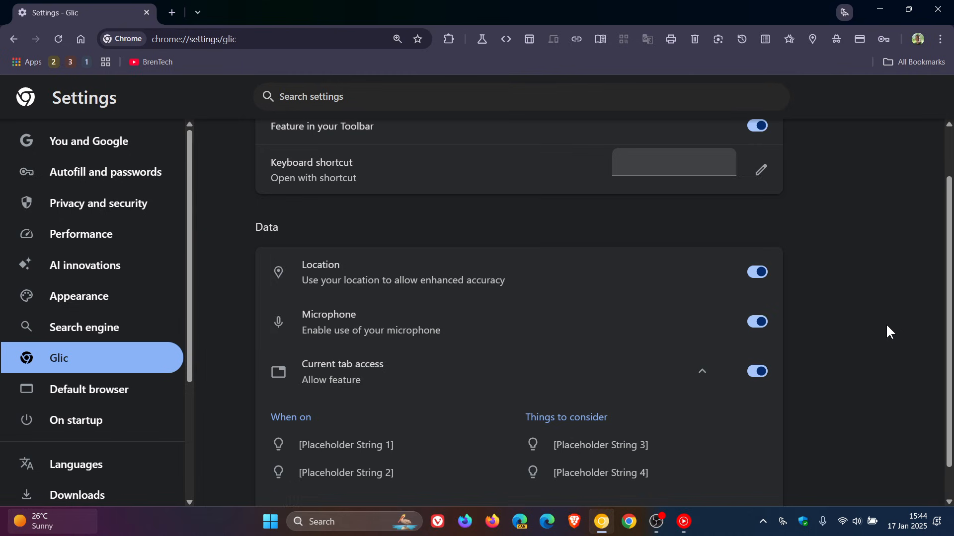
scroll("up", 3)
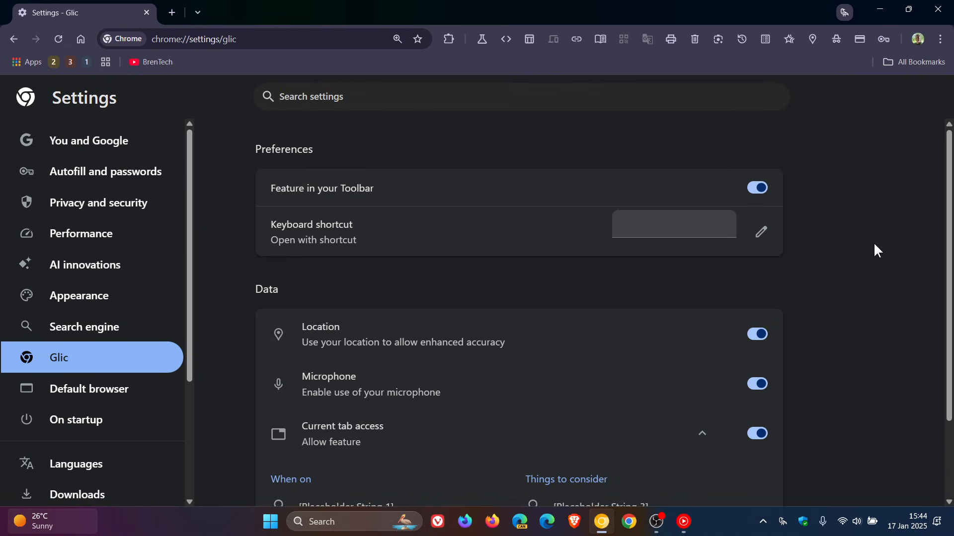
Step: Turn off the toolbar feature and Location, then turn the toolbar feature and Microphone back on
left_click(756, 187)
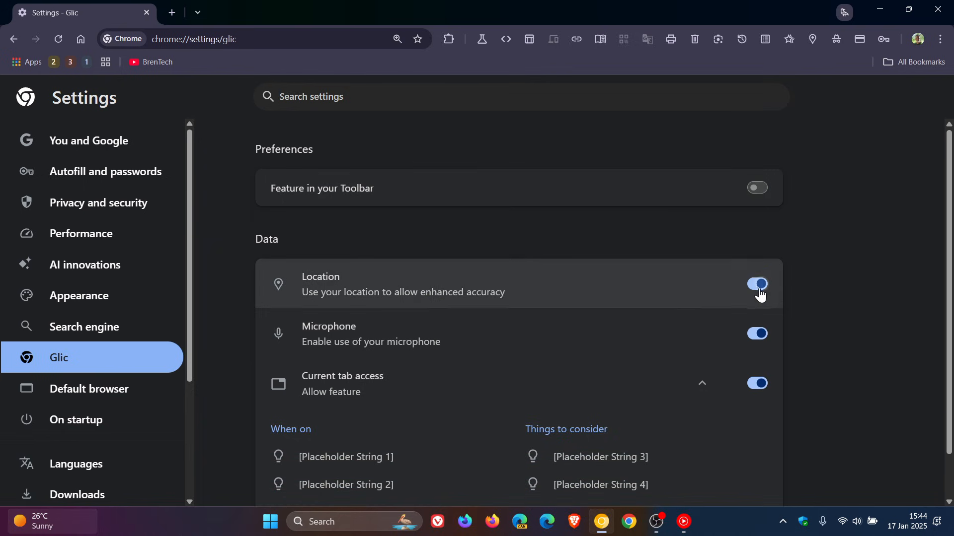
left_click(757, 284)
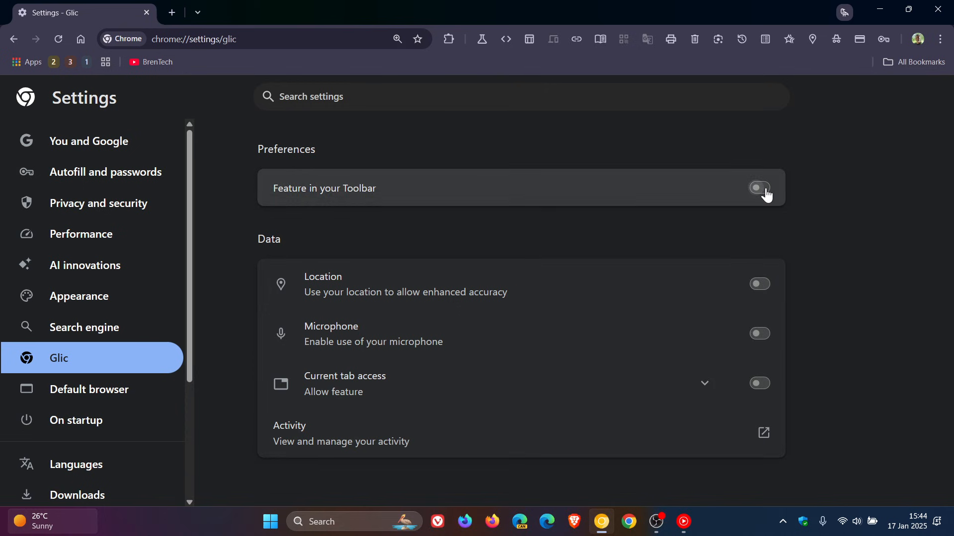
left_click(757, 187)
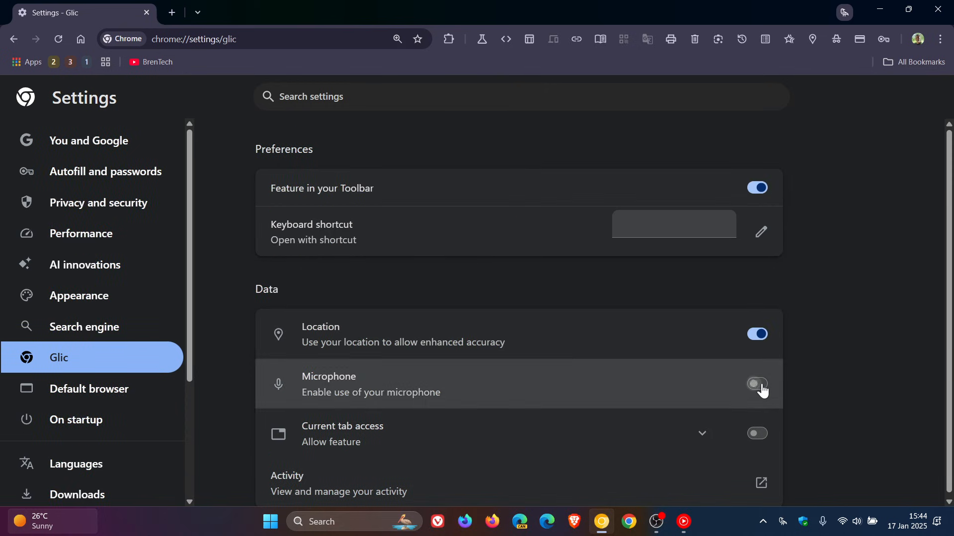
left_click(918, 39)
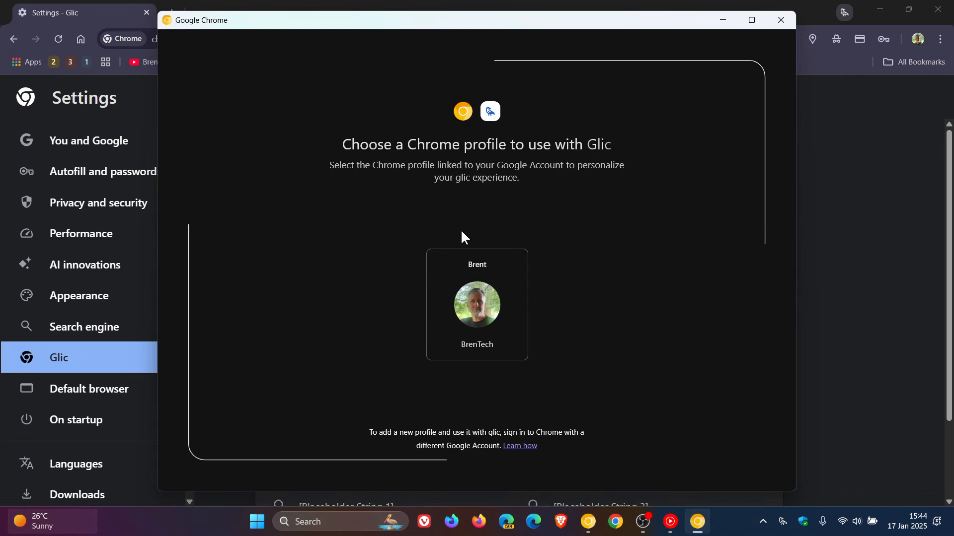
mouse_move(631, 259)
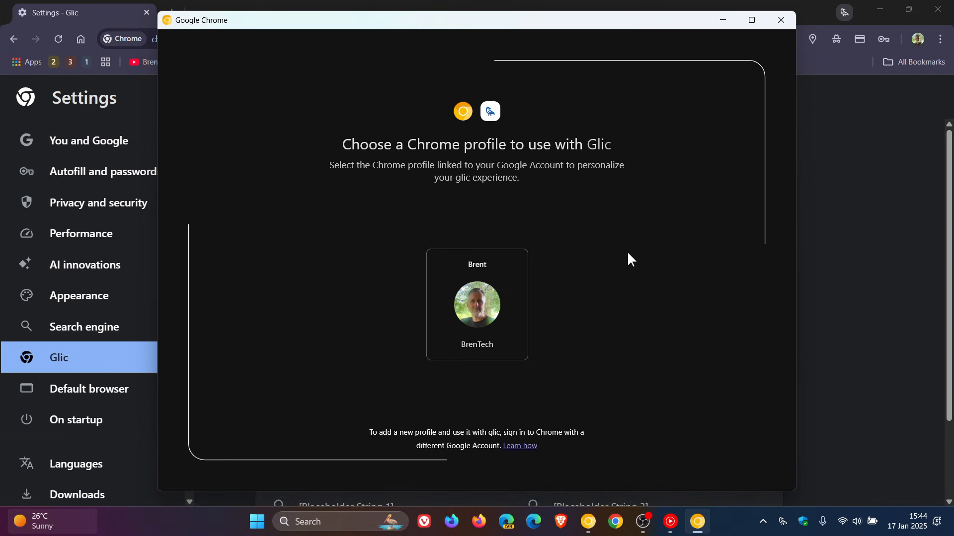
mouse_move(650, 235)
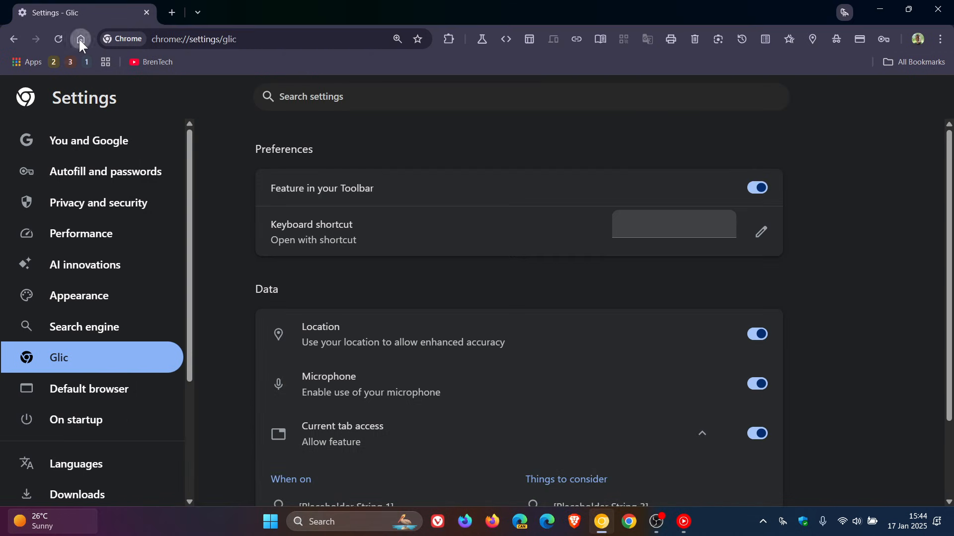
Step: Return to the New Tab page via the Home button and focus the address bar
left_click(79, 39)
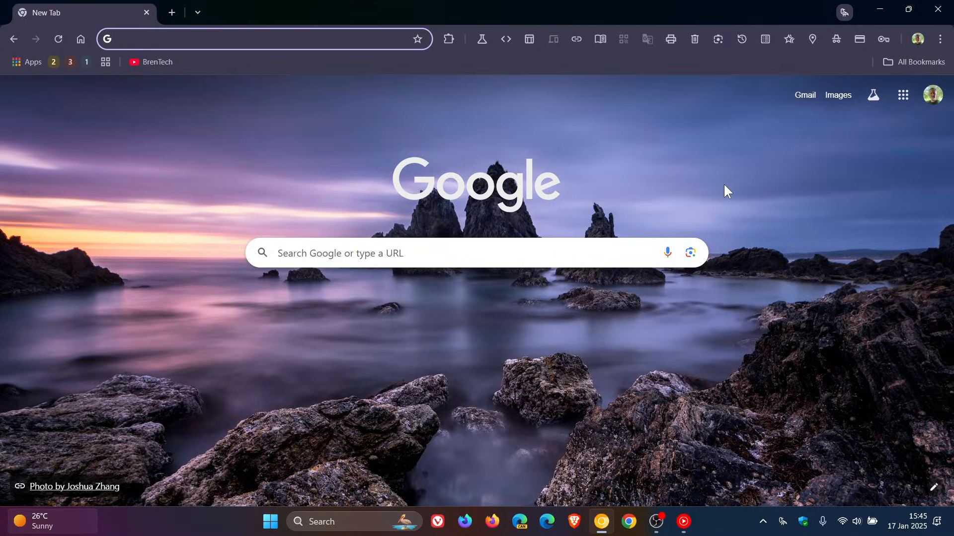
left_click(244, 38)
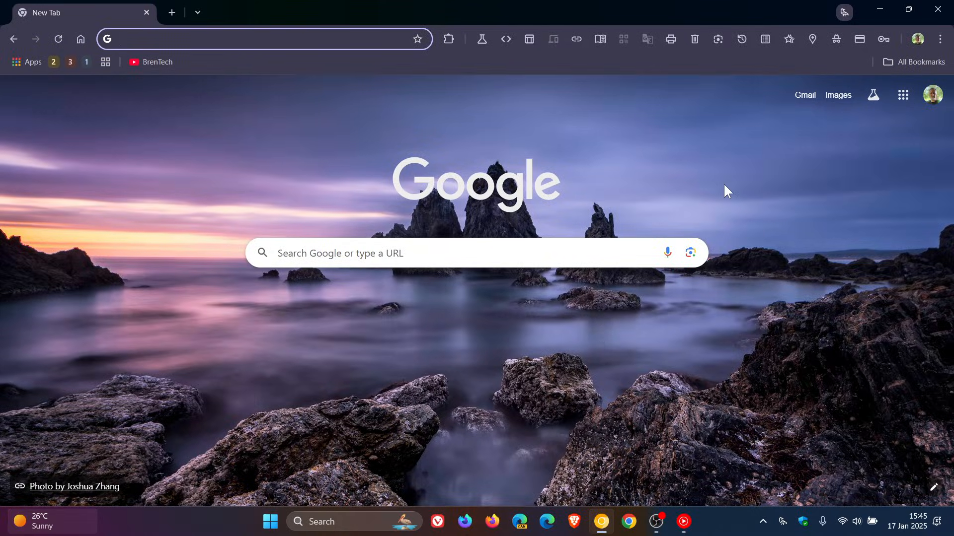